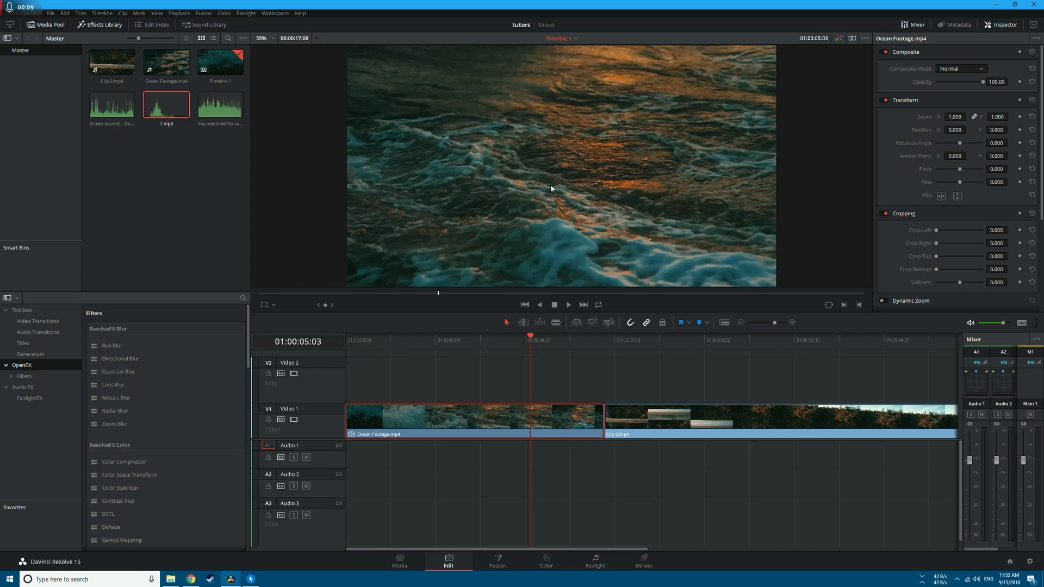
{"action": "mouse_move", "coordinate": [302, 465]}
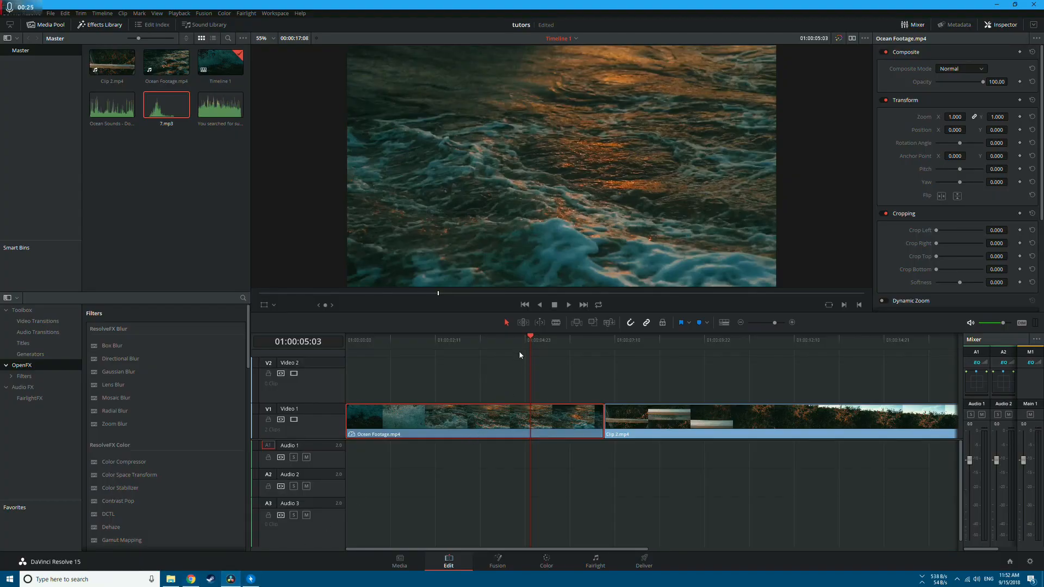
Place the fence clip on Video 2 over the ocean footage's end and move to the Color page
{"action": "left_click", "coordinate": [613, 340]}
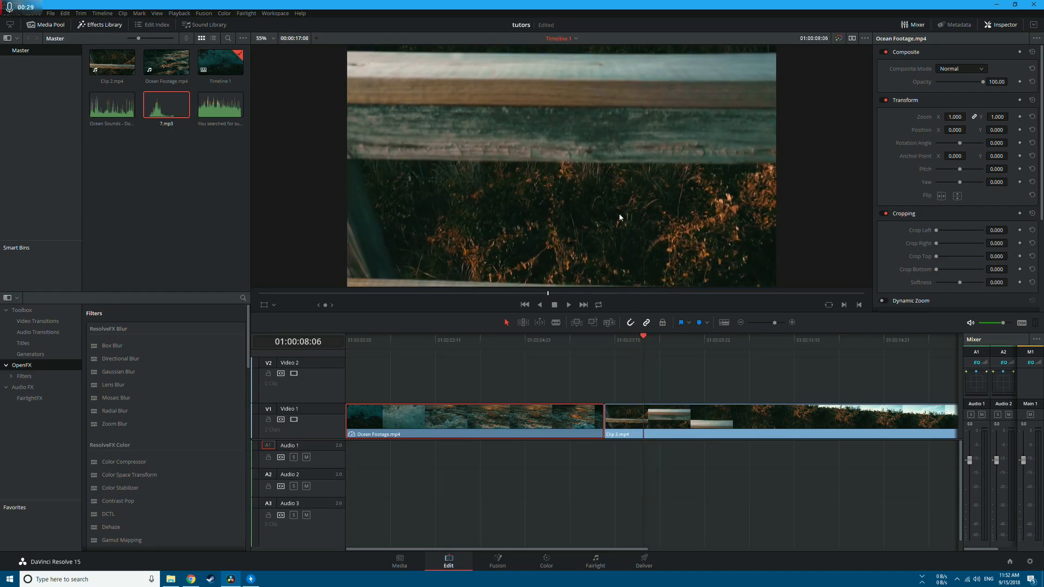
{"action": "mouse_move", "coordinate": [702, 171]}
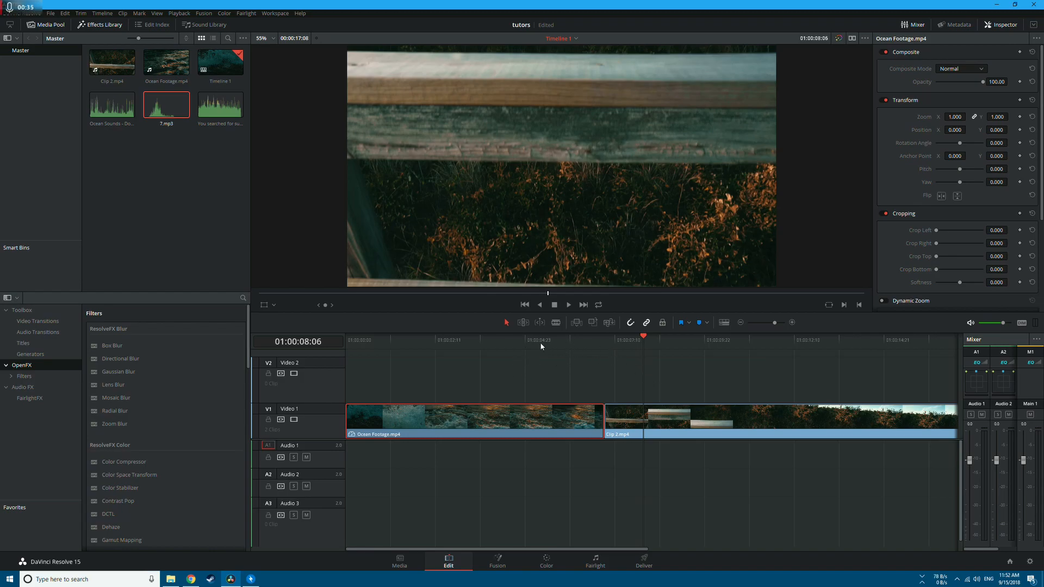
{"action": "left_click", "coordinate": [629, 339]}
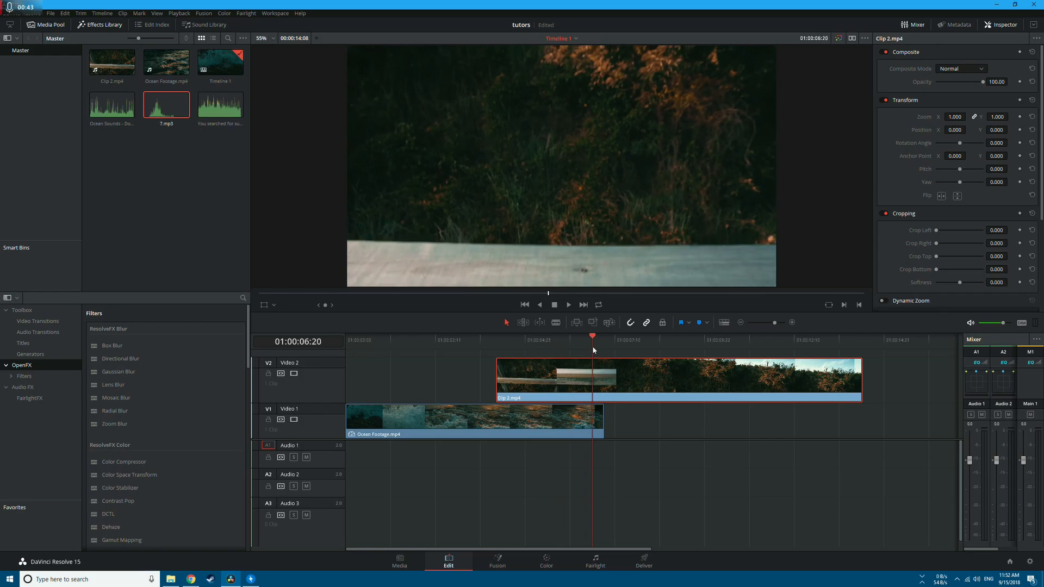
{"action": "left_click", "coordinate": [545, 561]}
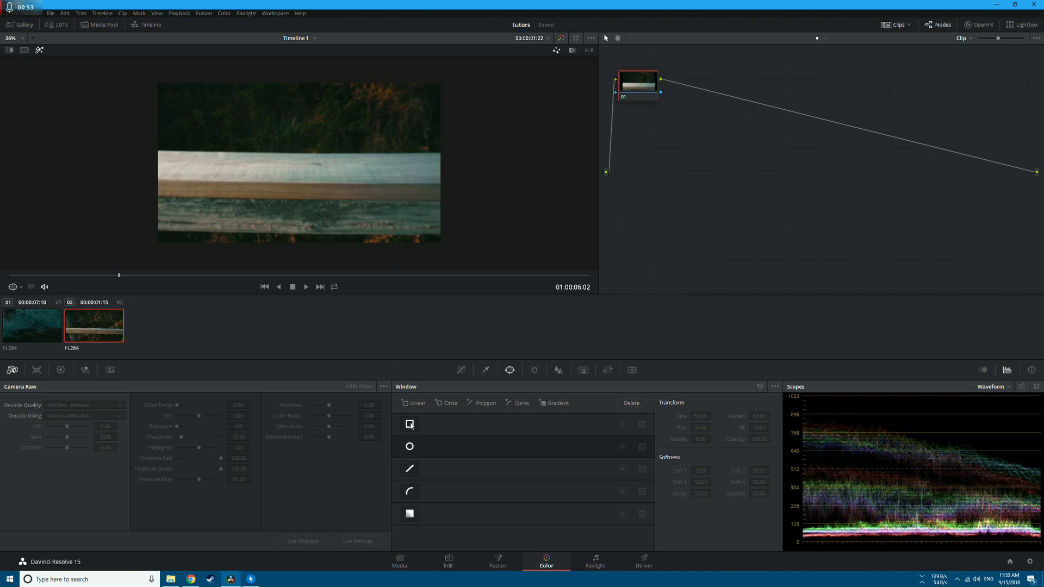
Add a rectangular window to the fence clip's node for outlining the fence rail
{"action": "left_click", "coordinate": [410, 424]}
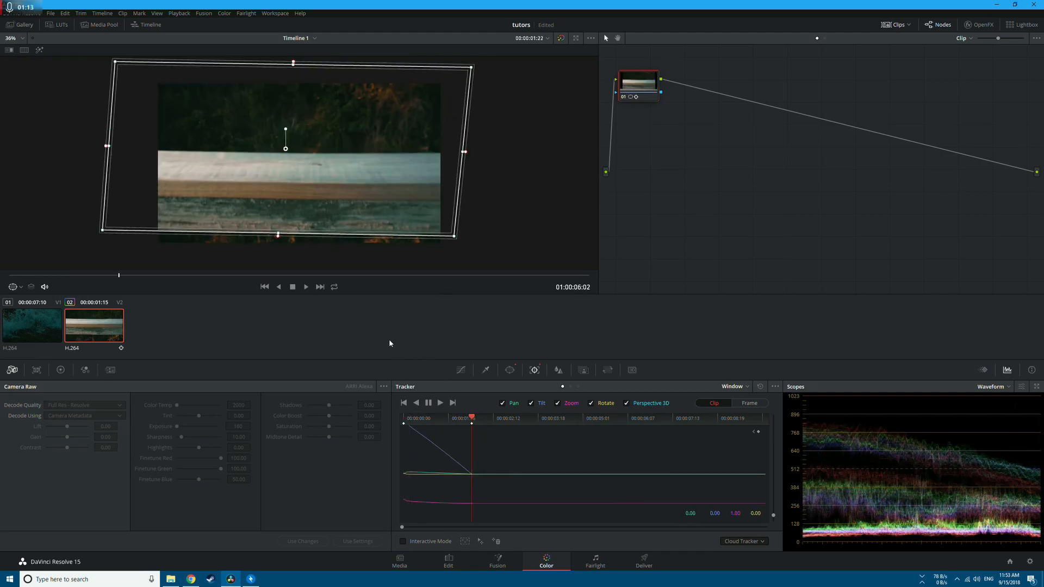
Track the window forward through the fence clip, then switch the tracker to Frame mode
{"action": "left_click", "coordinate": [438, 403]}
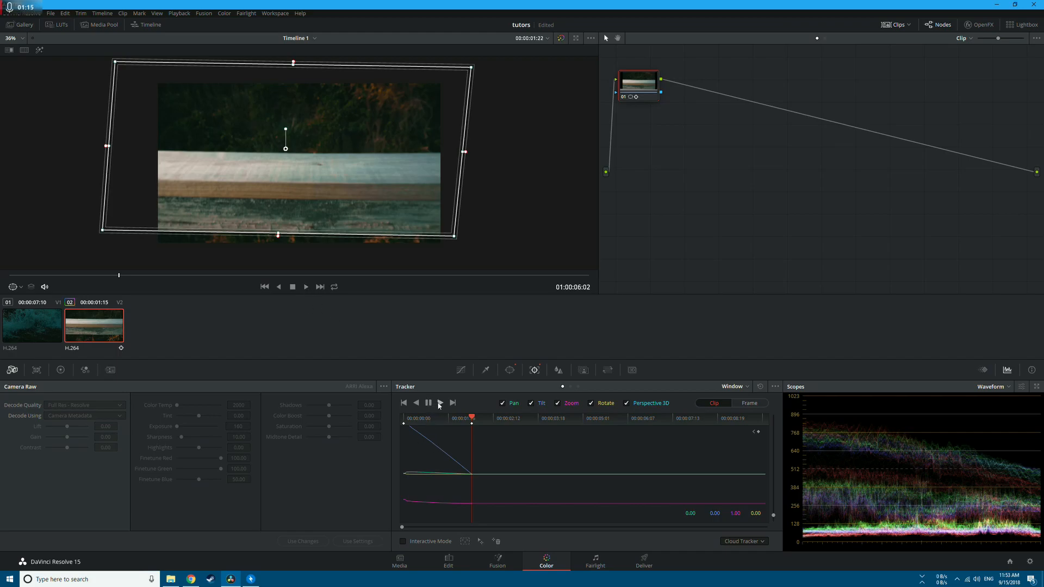
{"action": "left_click", "coordinate": [440, 403]}
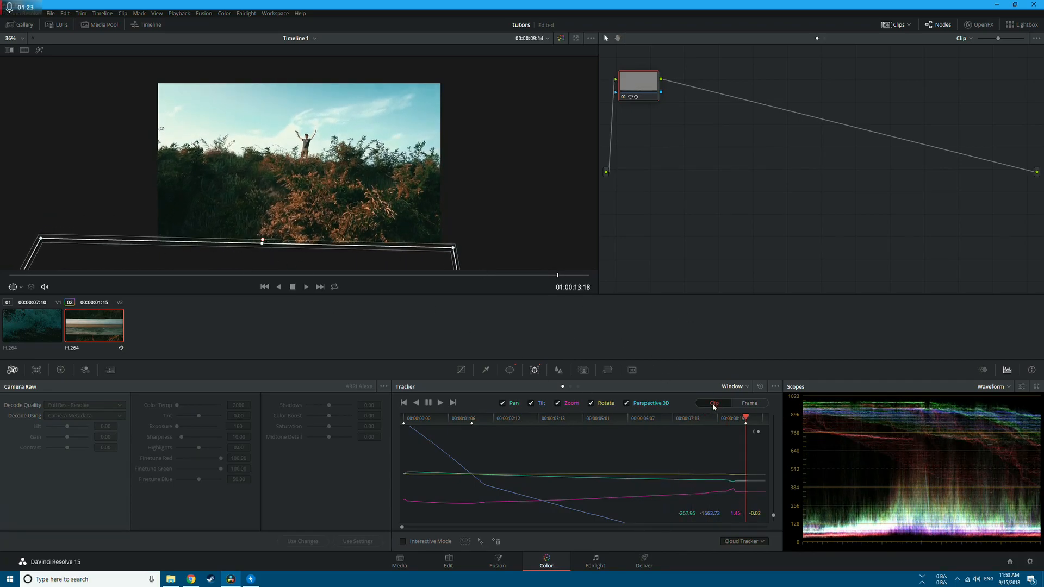
{"action": "left_click", "coordinate": [714, 402]}
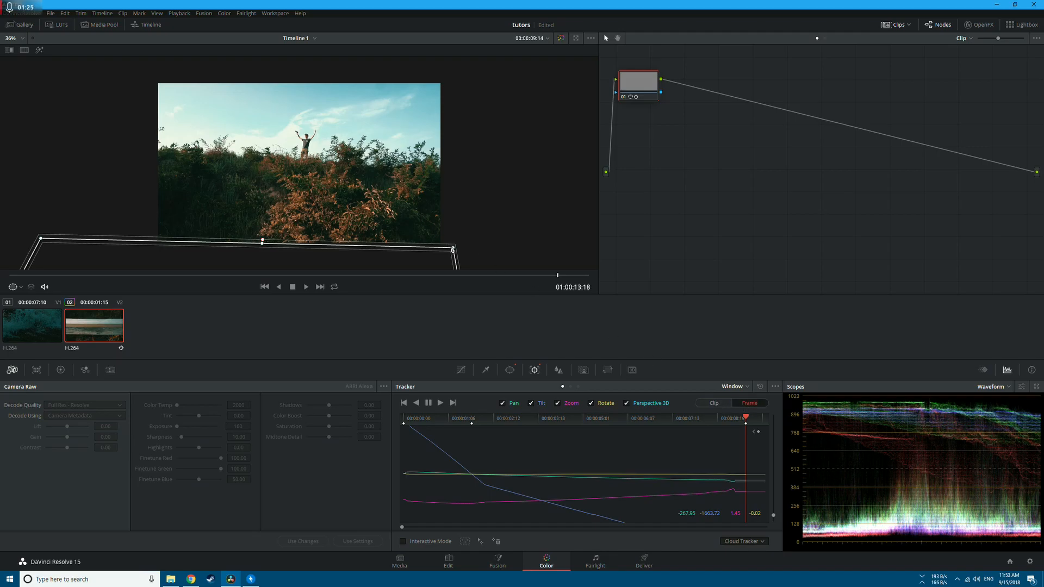
Reshape the window corners on a later frame so it hugs the fence rail
{"action": "left_click_drag", "start_coordinate": [452, 247], "coordinate": [461, 79]}
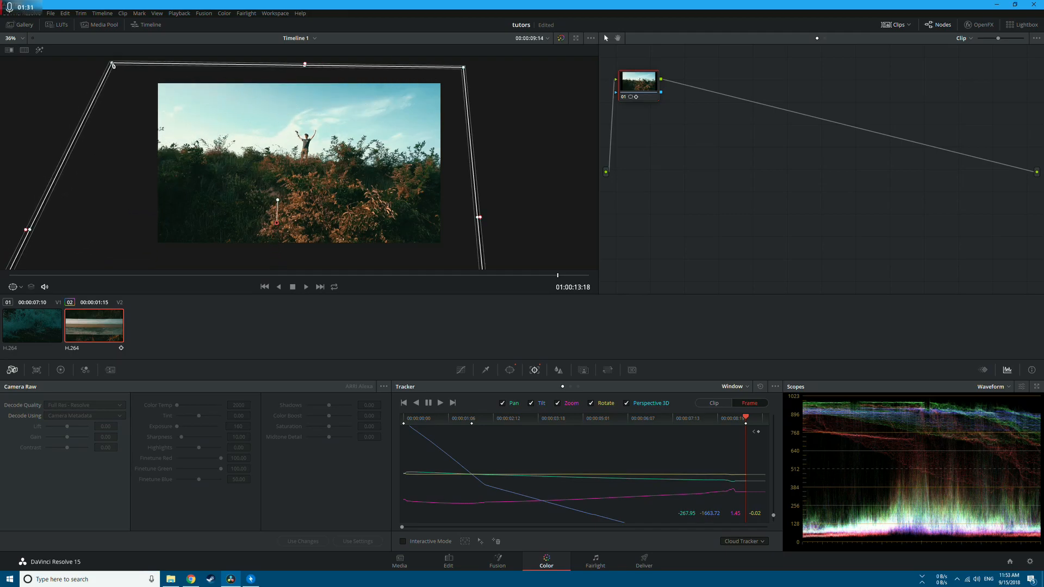
{"action": "left_click", "coordinate": [720, 420]}
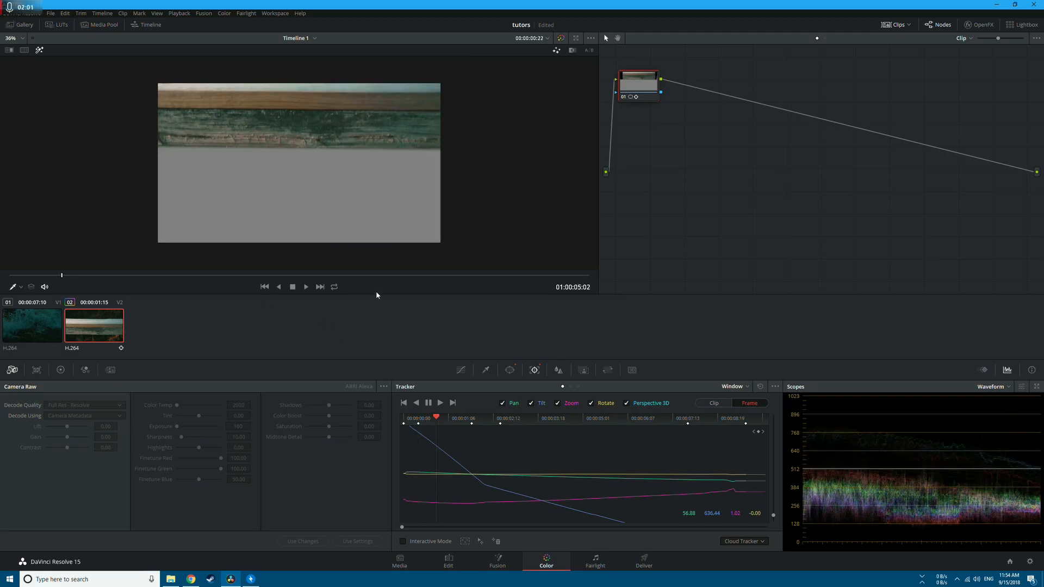
Add an alpha output fed by the fence node, then return to the Edit page
{"action": "left_click", "coordinate": [447, 418]}
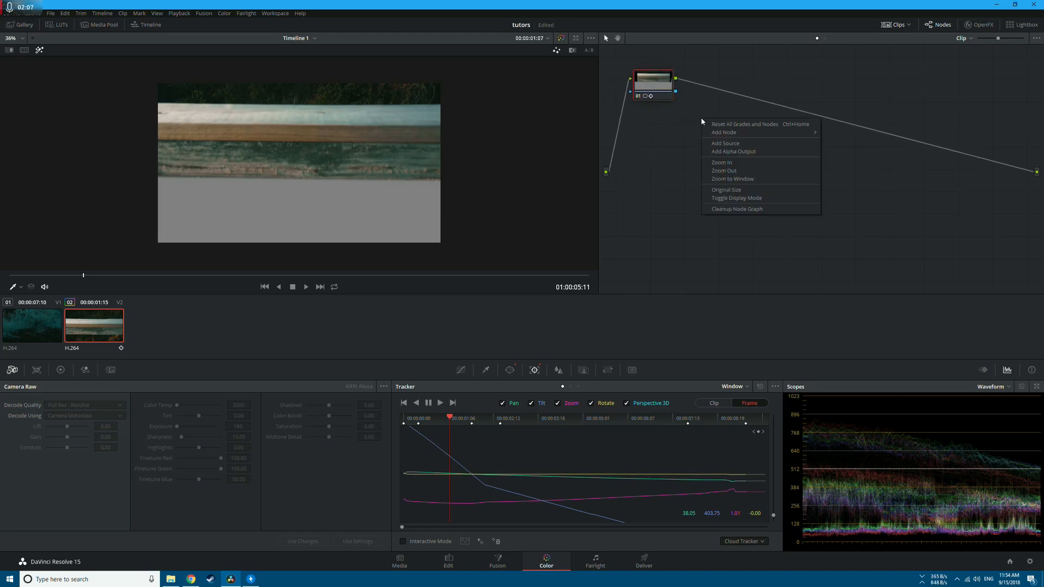
{"action": "left_click", "coordinate": [732, 156]}
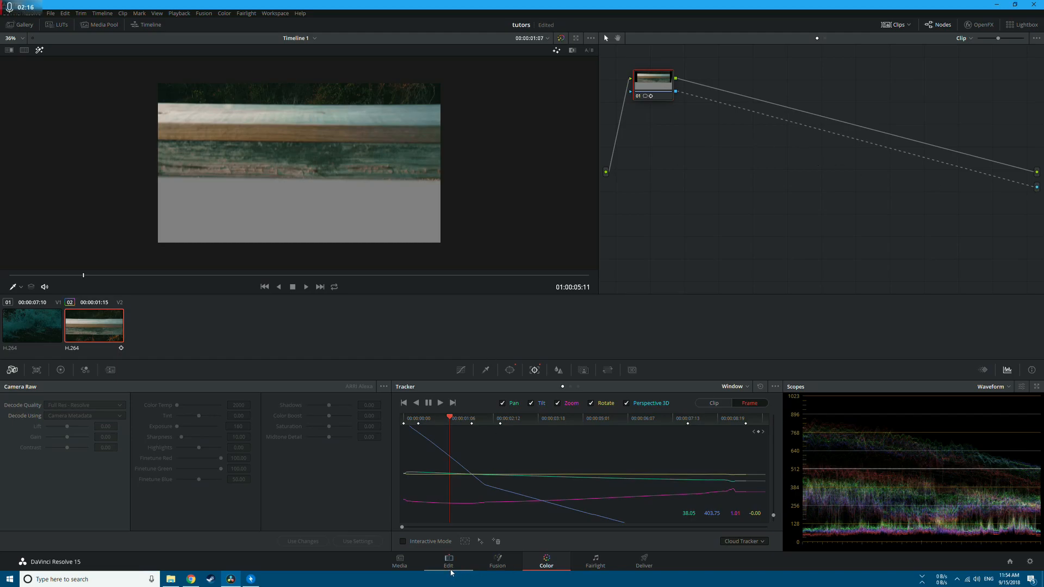
{"action": "left_click", "coordinate": [448, 561]}
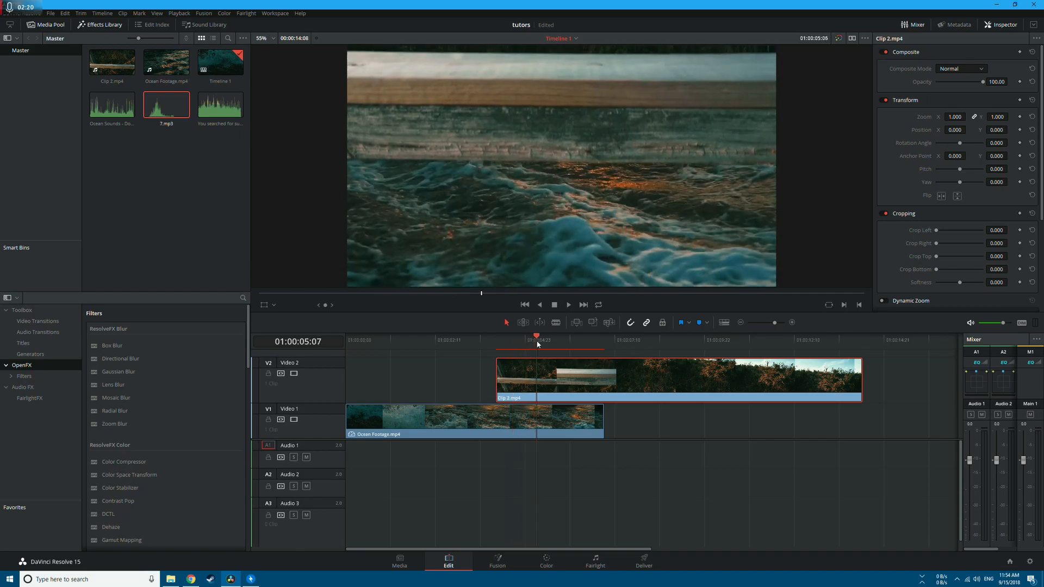
Enable Retime Controls on the fence clip so its speed controls show
{"action": "left_click", "coordinate": [604, 349]}
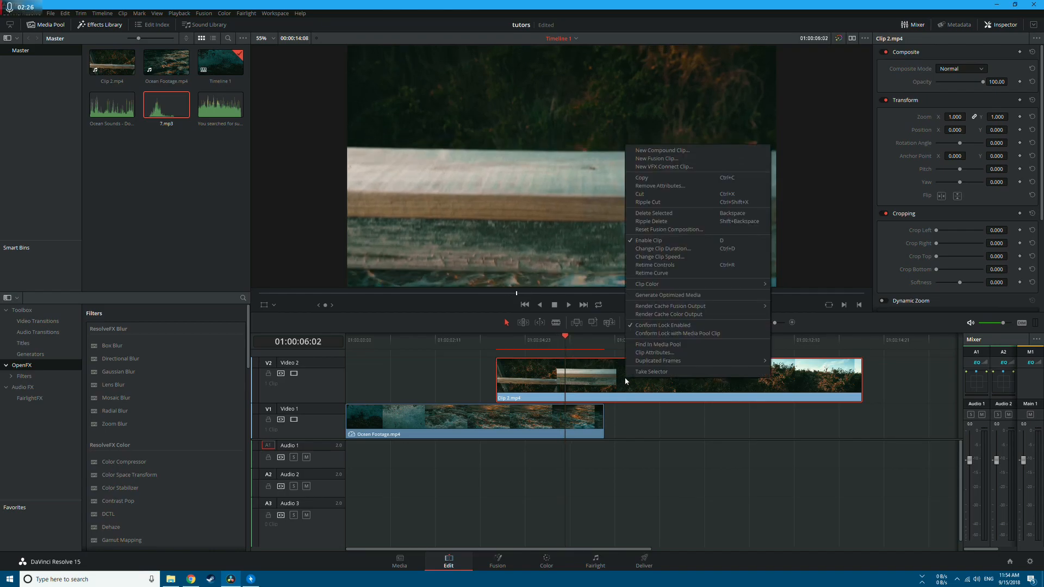
{"action": "mouse_move", "coordinate": [655, 264]}
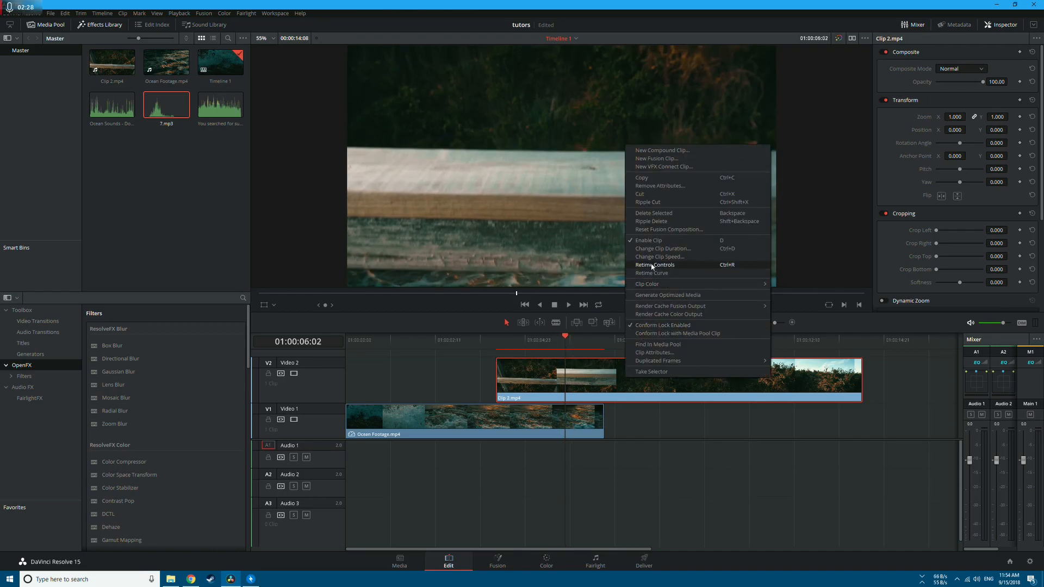
{"action": "left_click", "coordinate": [655, 266]}
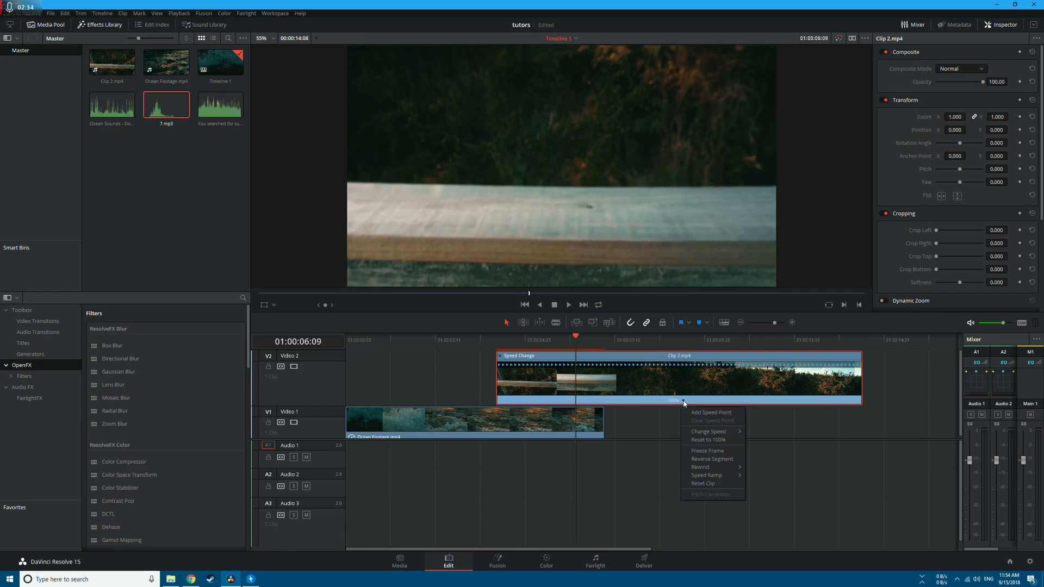
Apply a Change Speed retime to the fence clip and play back the transition
{"action": "left_click", "coordinate": [711, 413]}
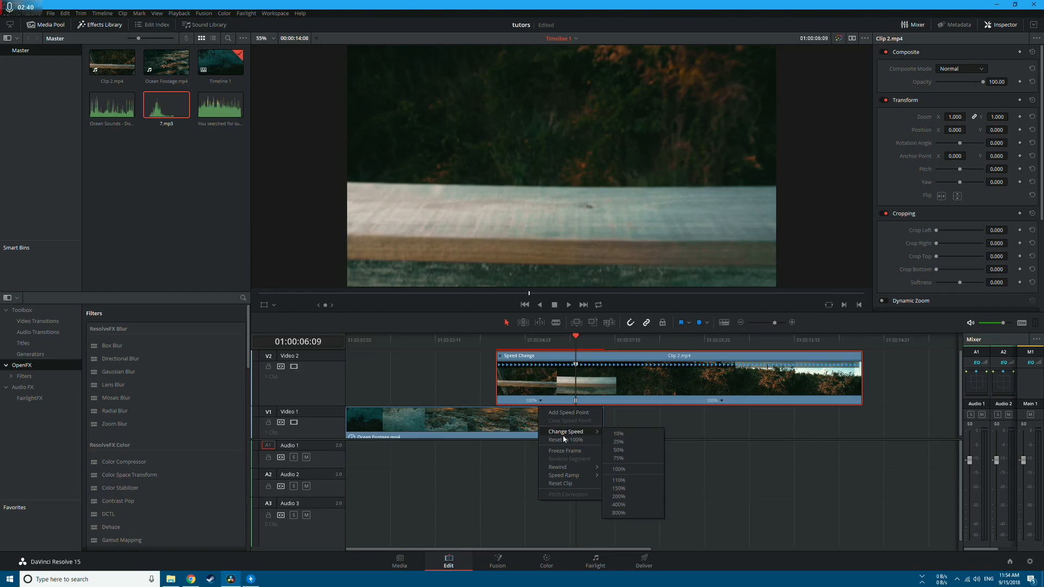
{"action": "left_click", "coordinate": [619, 469]}
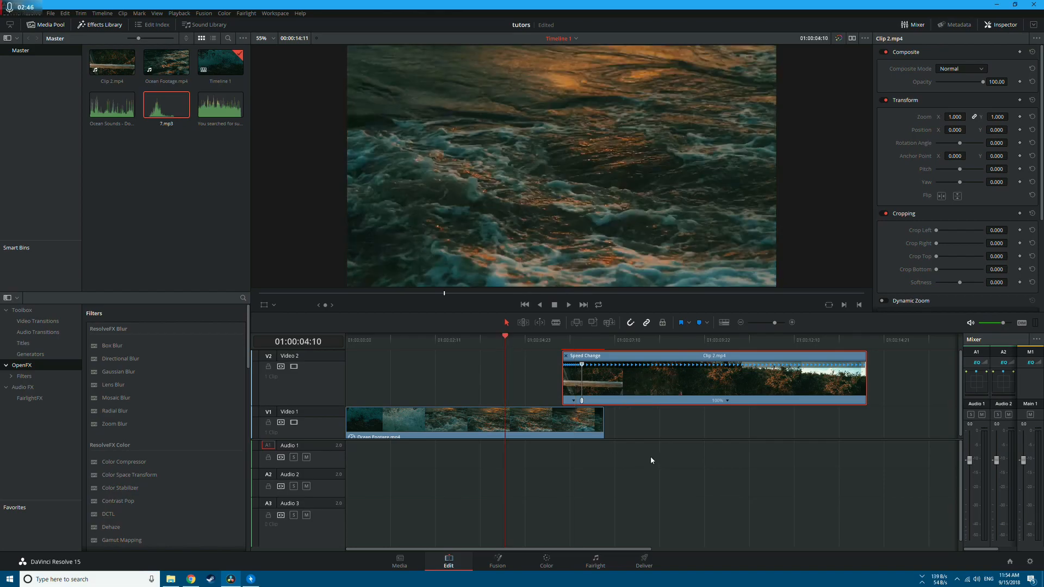
{"action": "left_click", "coordinate": [568, 304]}
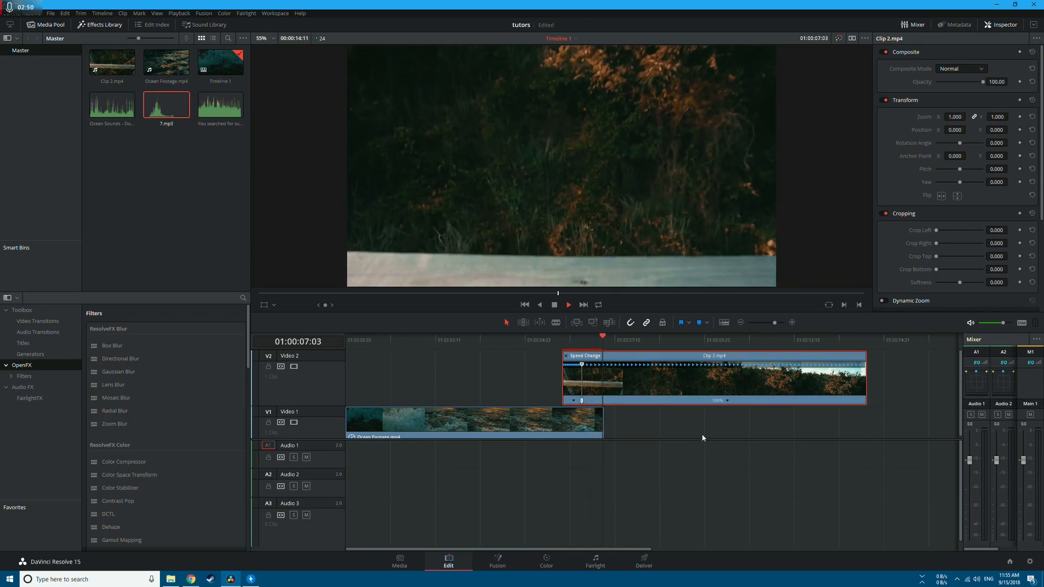
Stop playback of the transition before adding the sound clips
{"action": "left_click", "coordinate": [567, 305]}
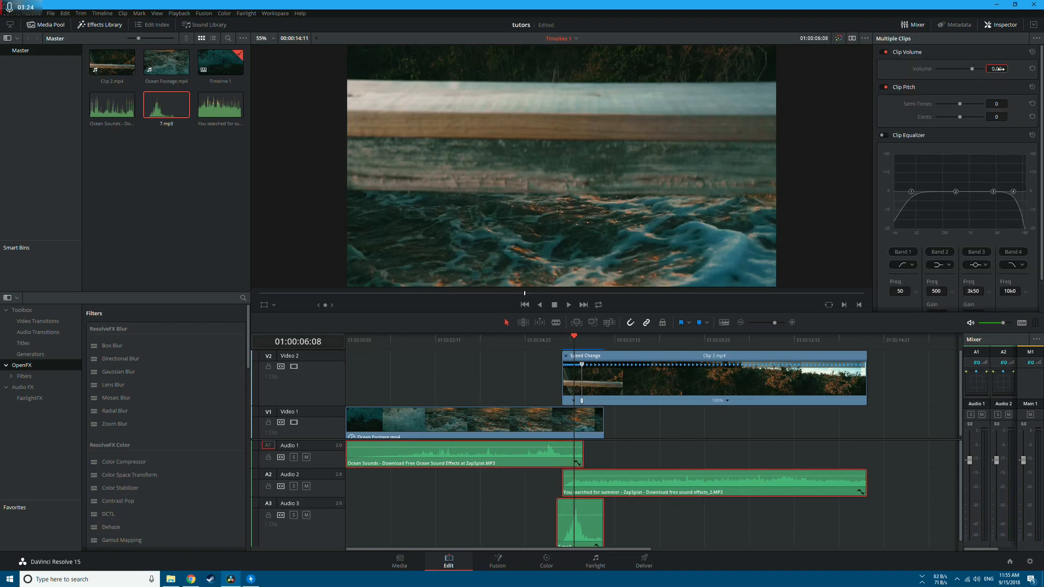
{"action": "left_click_drag", "start_coordinate": [969, 68], "coordinate": [966, 69]}
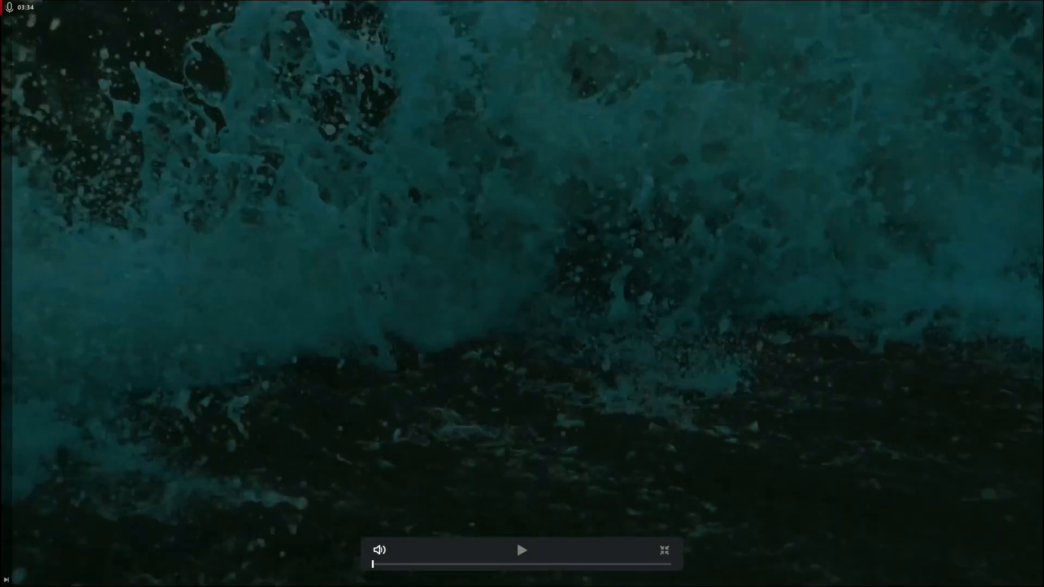
Play and exit the full-screen preview, then park the playhead just before the transition
{"action": "left_click", "coordinate": [522, 550]}
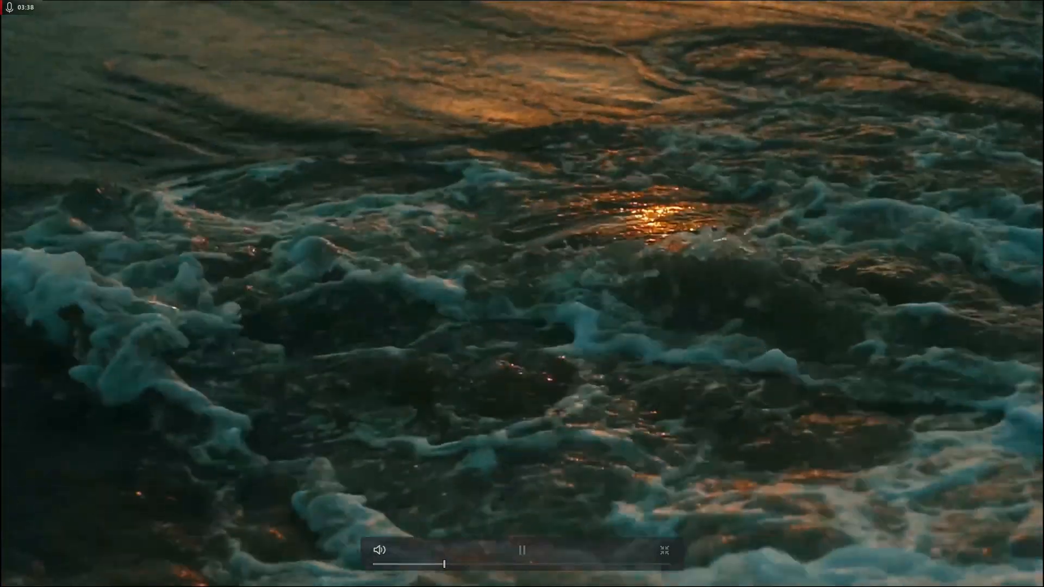
{"action": "left_click", "coordinate": [663, 551]}
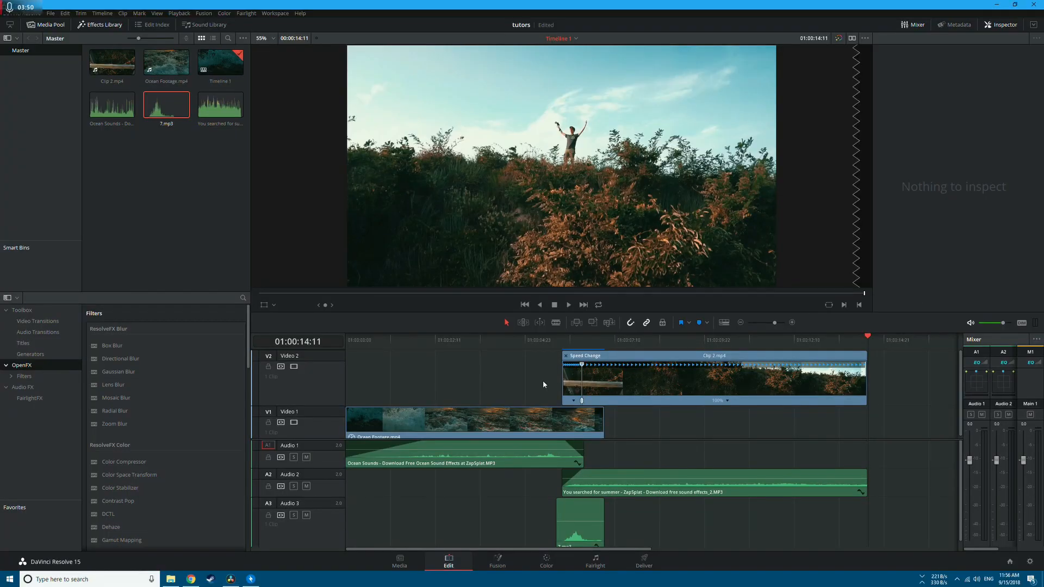
{"action": "left_click", "coordinate": [515, 340]}
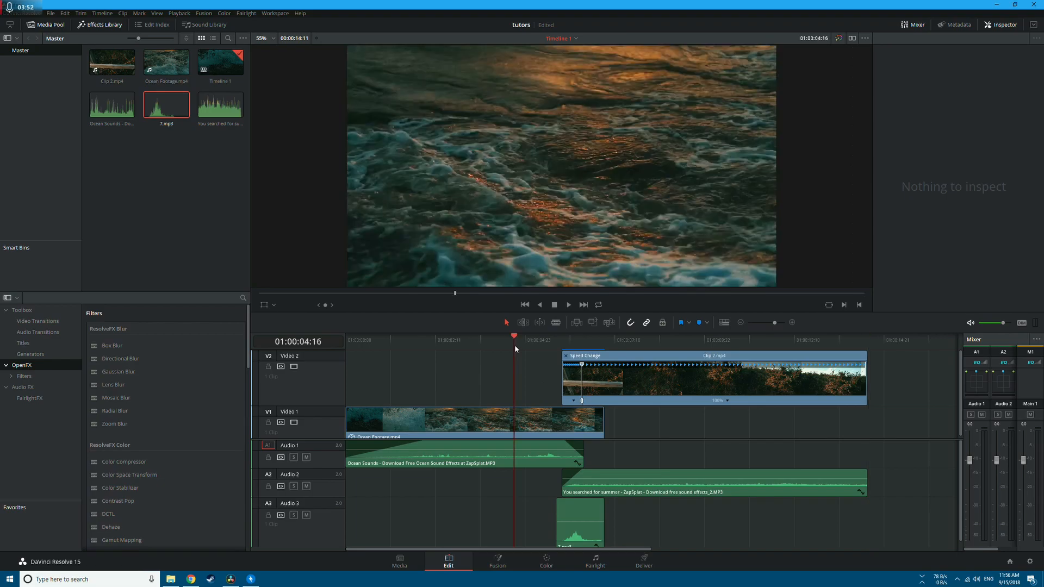